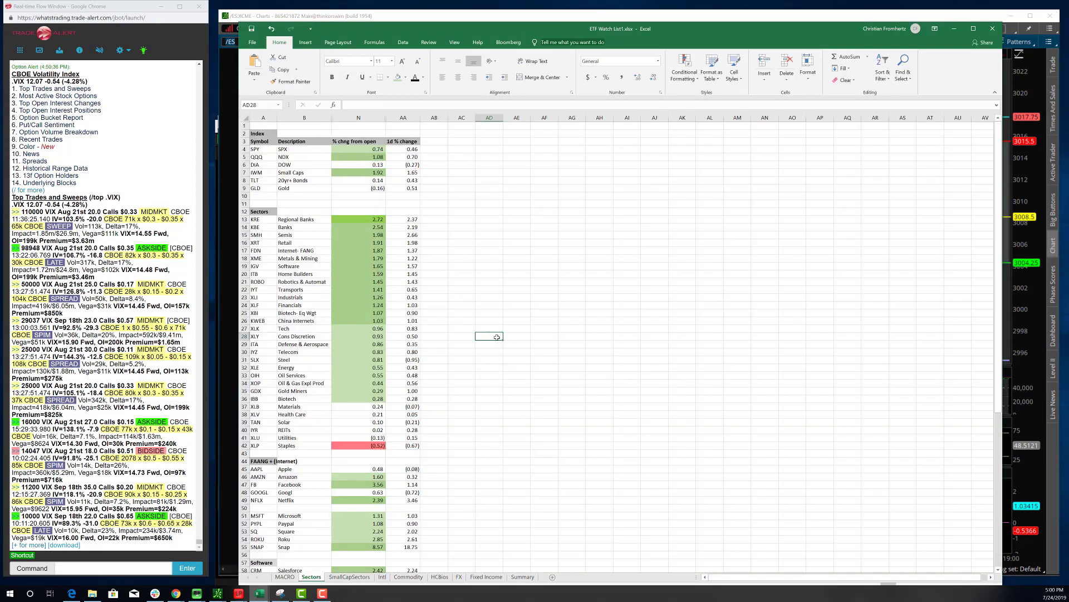
# Check the 1d change formulas for SPY, QQQ and IWM, then bring the IWM chart forward.
pyautogui.click(461, 227)
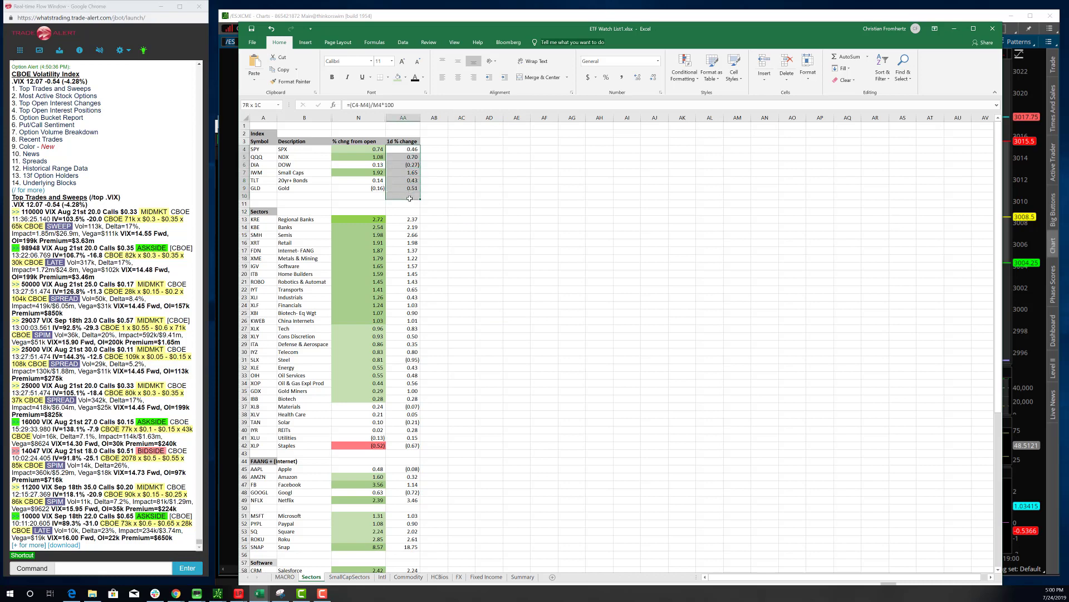
pyautogui.click(402, 157)
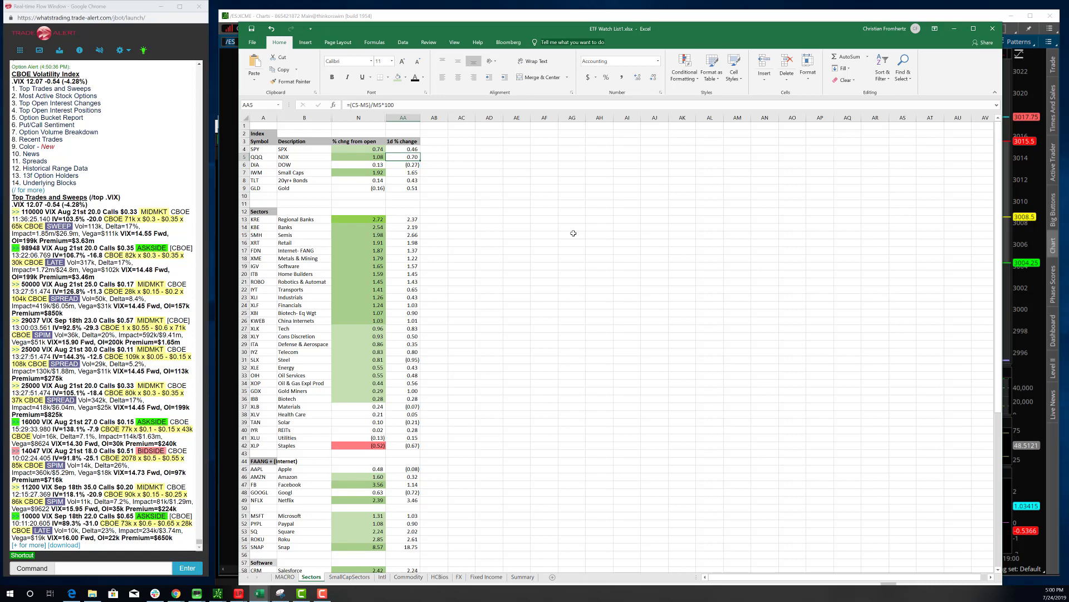
pyautogui.click(403, 173)
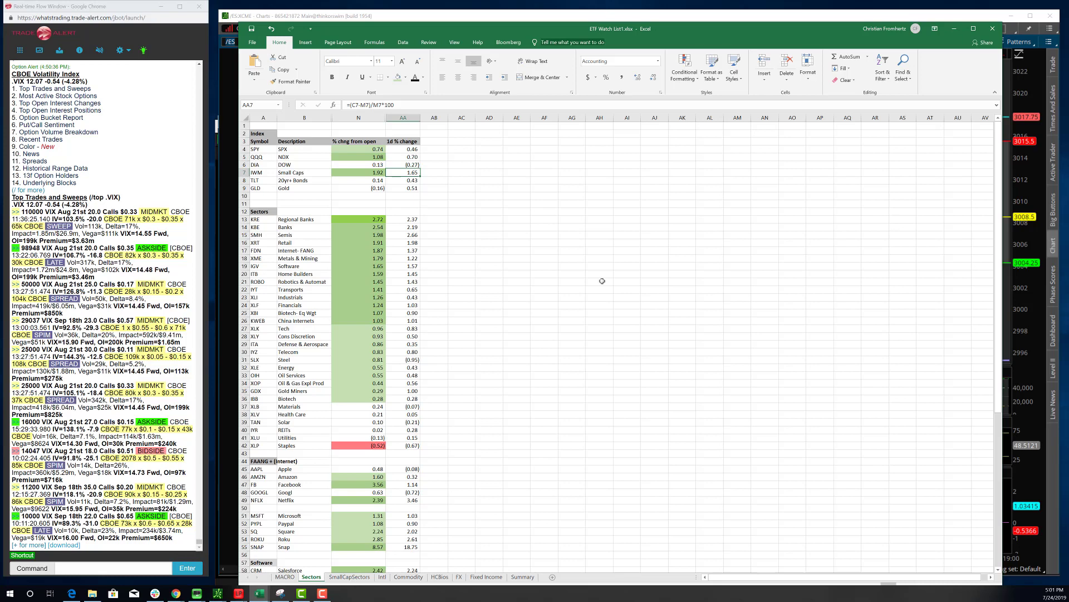
pyautogui.click(358, 172)
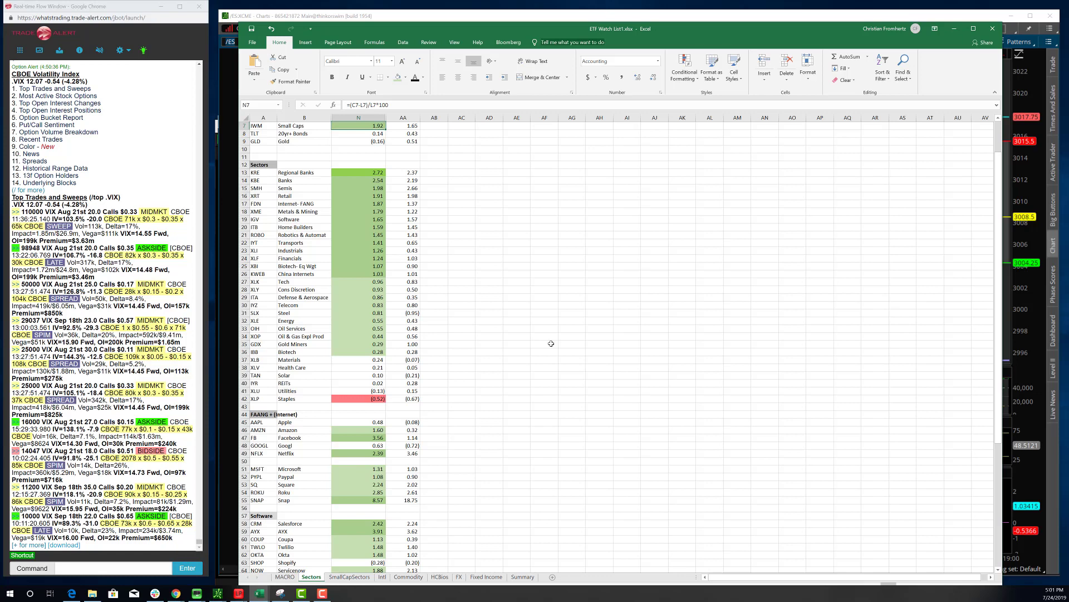
pyautogui.click(358, 172)
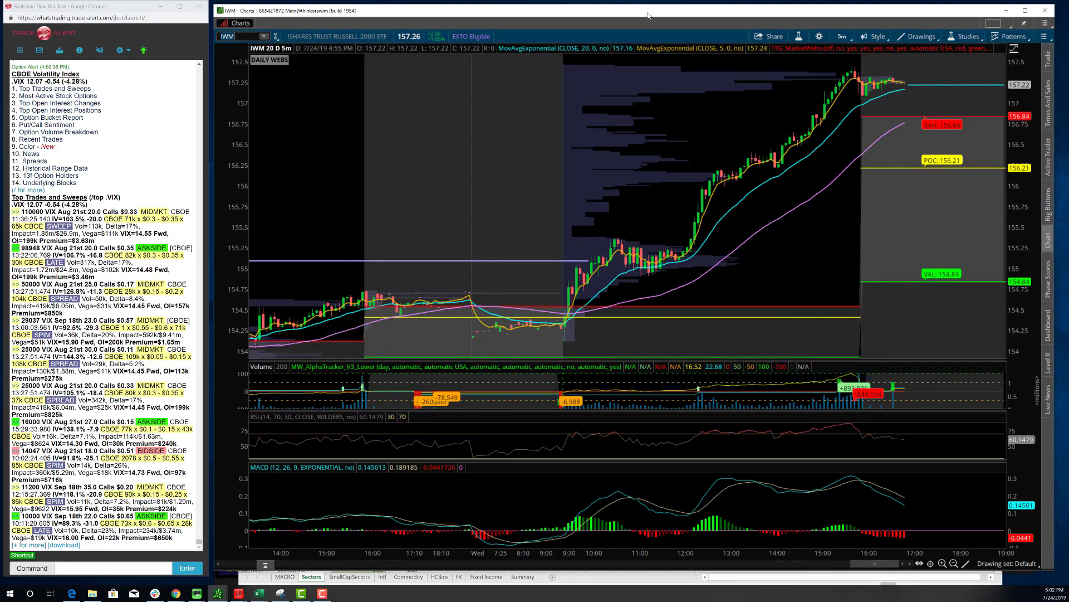
# Switch the IWM chart to the 20Y : 1D timeframe from the favorites.
pyautogui.click(842, 36)
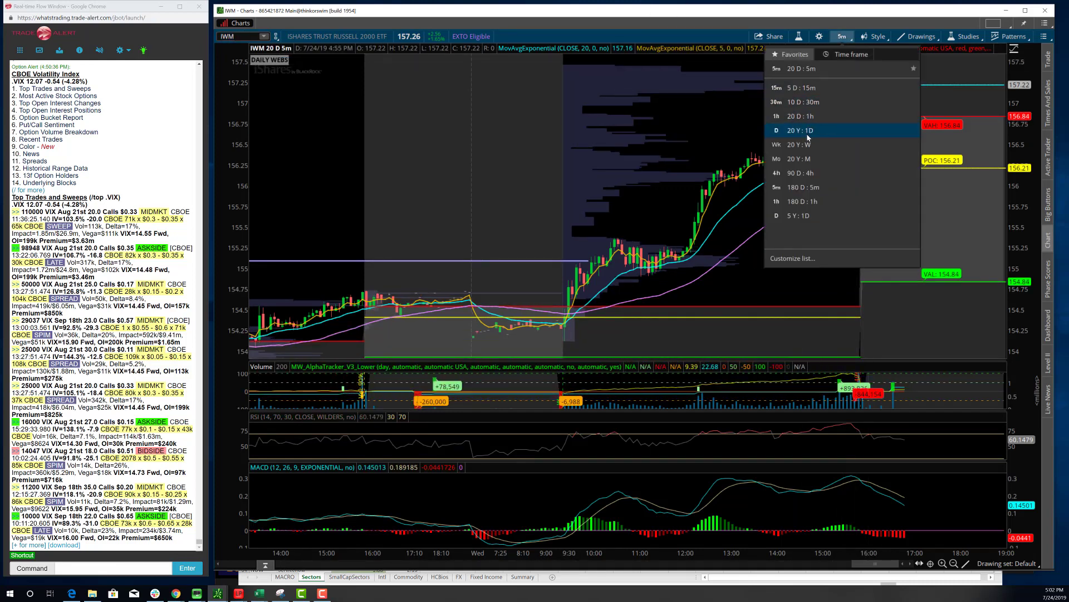
pyautogui.click(798, 129)
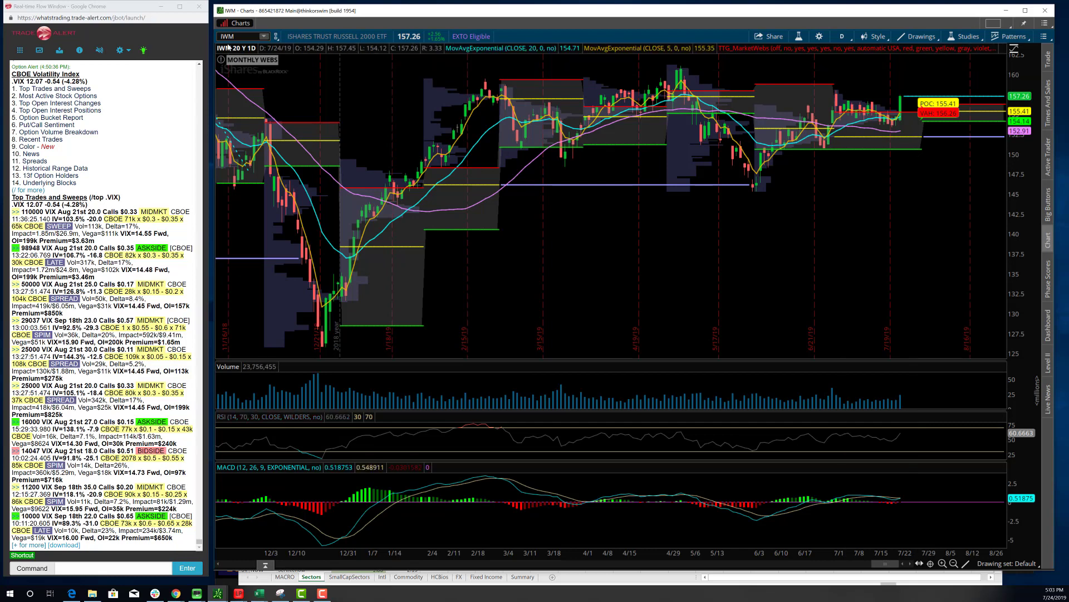
# Replace IWM with the regional bank ETF KRE on the daily chart.
pyautogui.click(232, 36)
pyautogui.write('KRE')
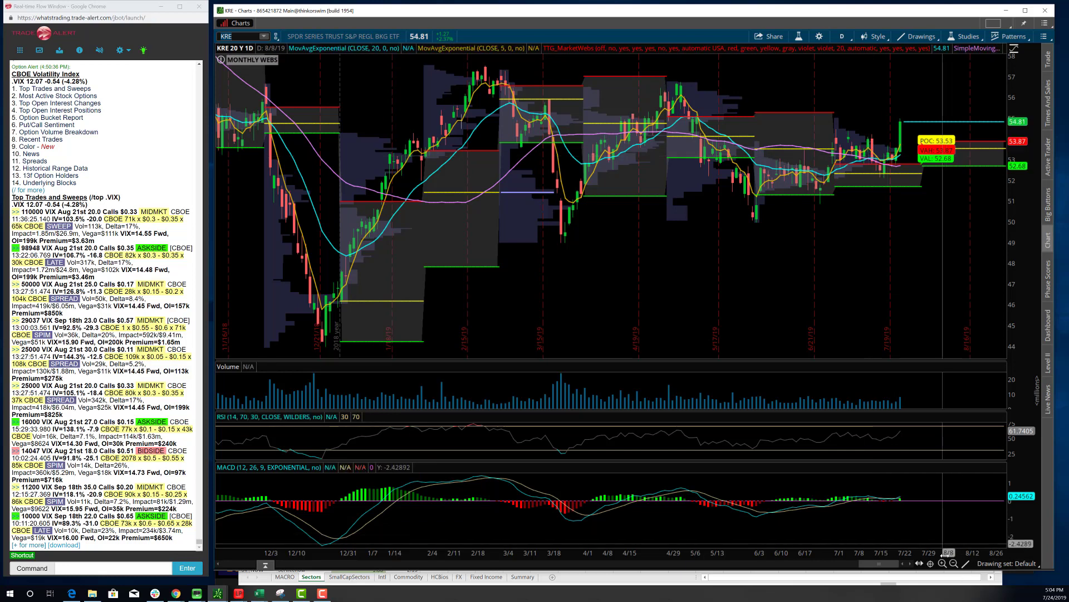
# Replace KRE with the Treasury bond ETF TLT on the daily chart.
pyautogui.click(953, 563)
pyautogui.write('TLT')
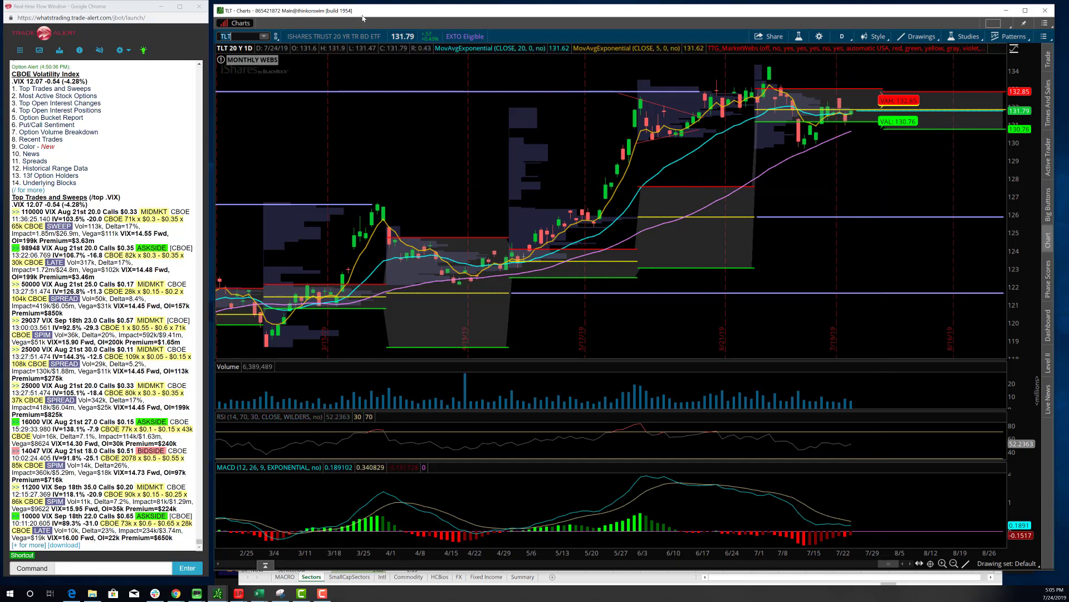
# Return the chart to IWM and bring up the VIX, VXN, RVX chart grid.
pyautogui.write('IWM')
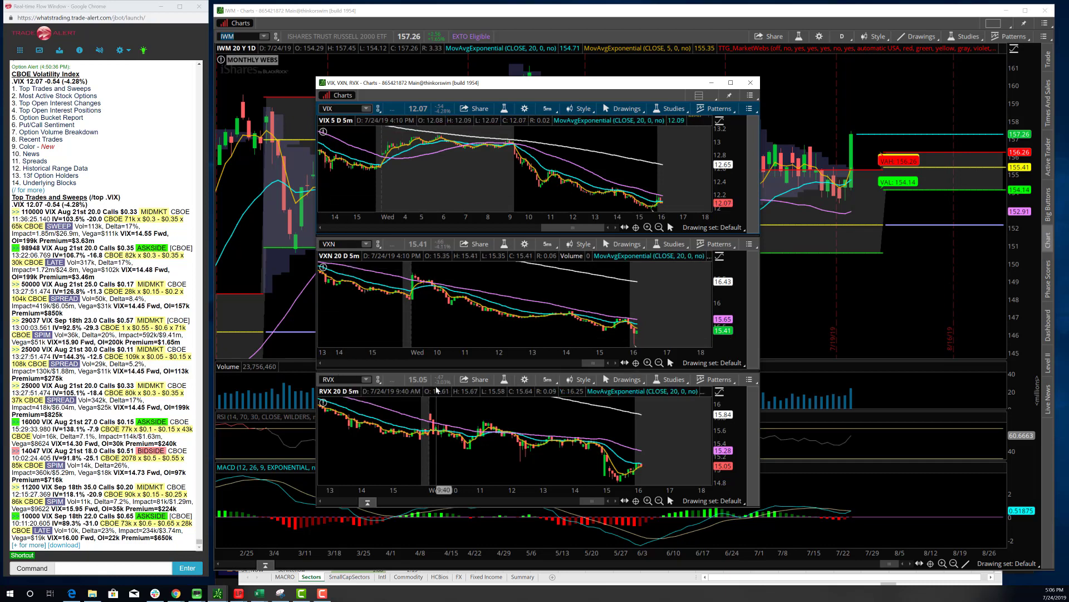
pyautogui.click(750, 83)
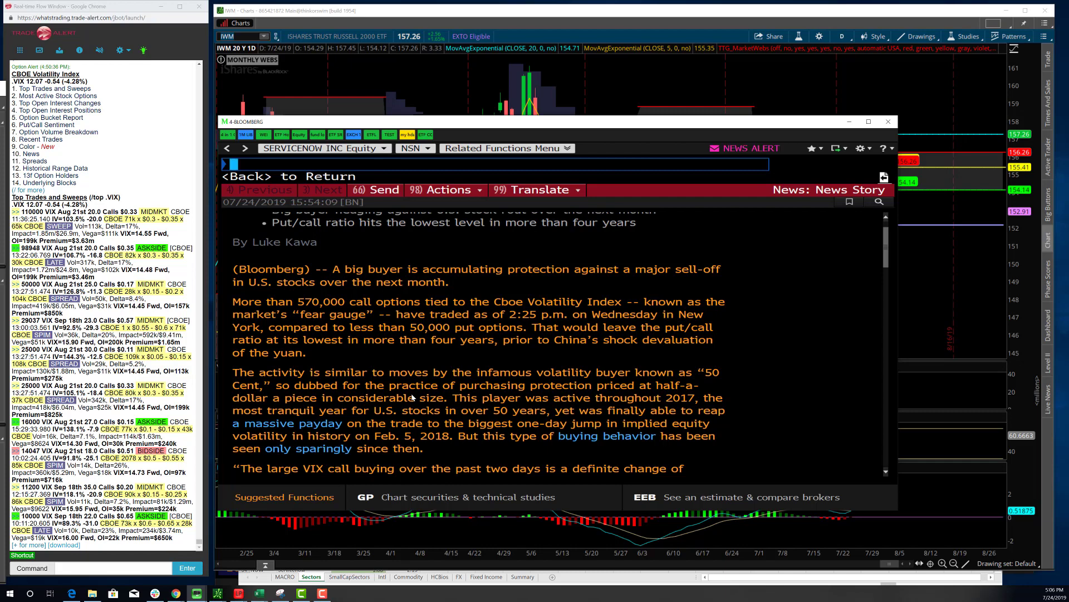
# Scroll down the Bloomberg VIX call-buying story to its largest-trades table.
pyautogui.scroll(-3)
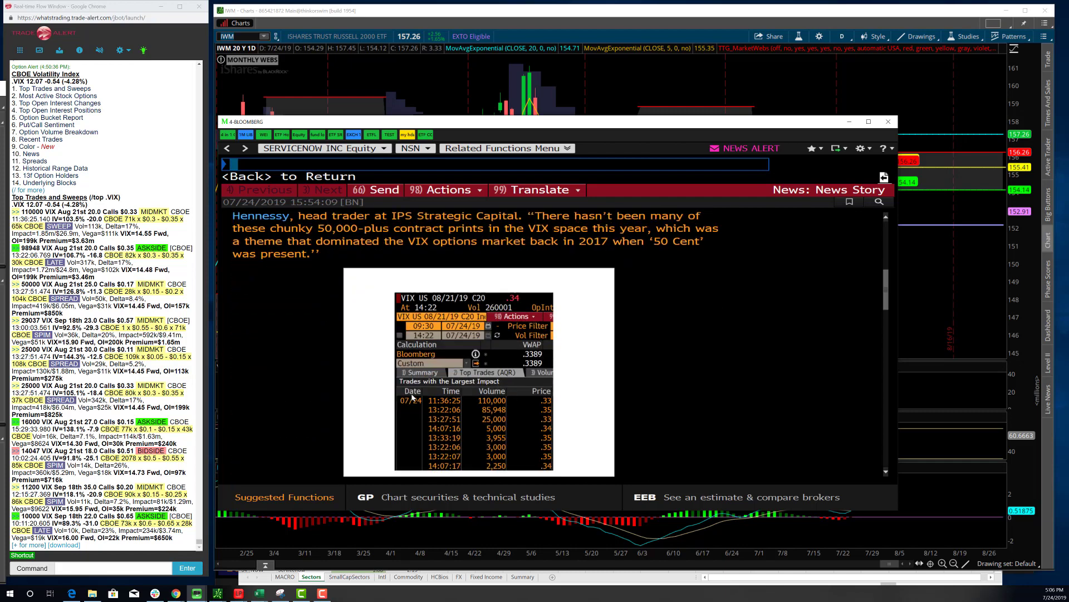
pyautogui.scroll(-3)
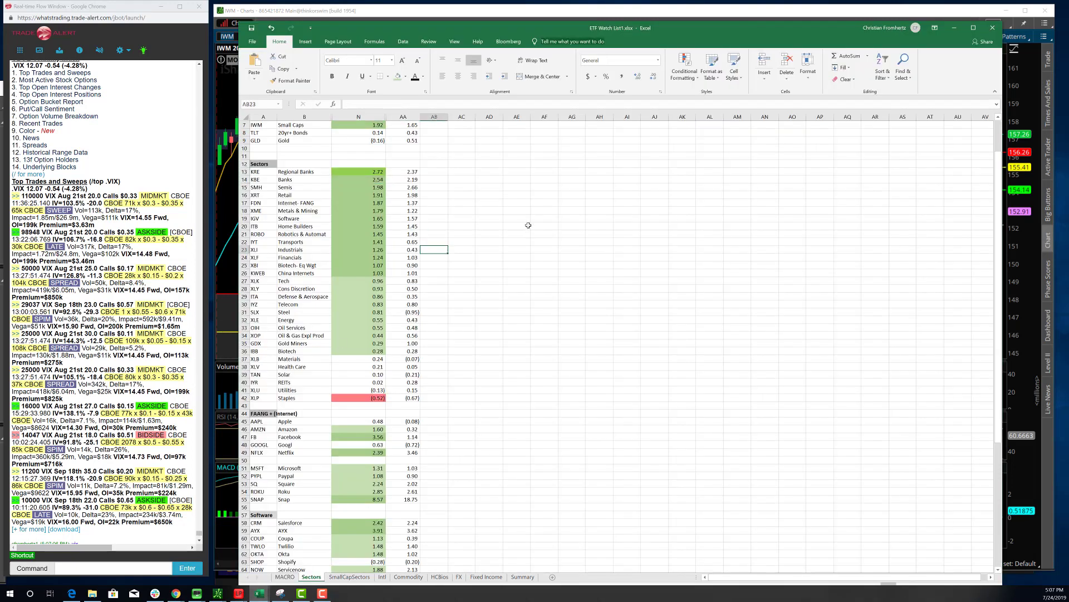
pyautogui.click(515, 226)
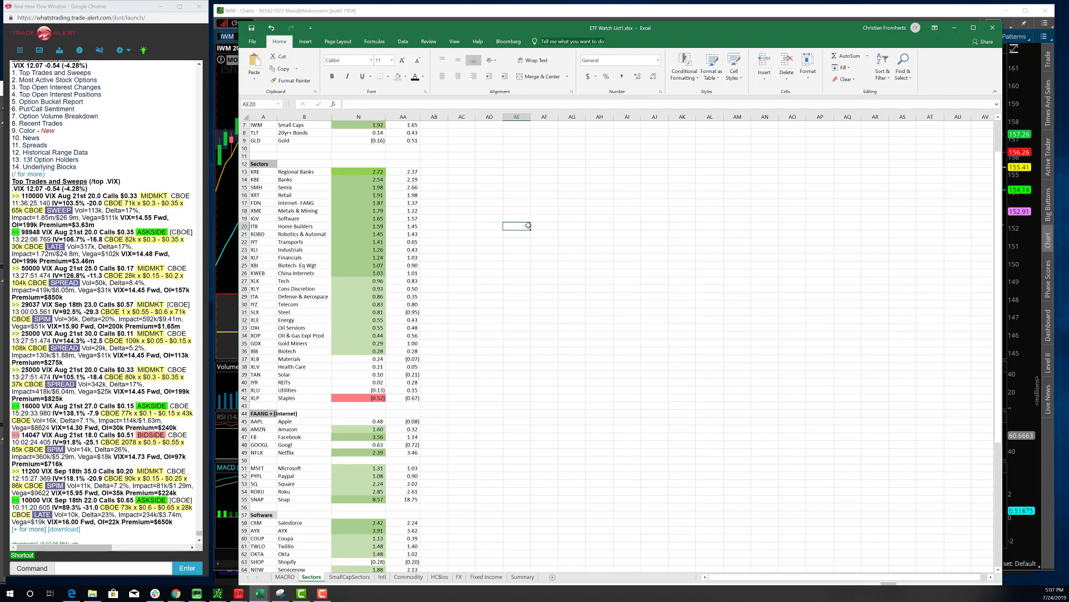
pyautogui.moveTo(443, 459)
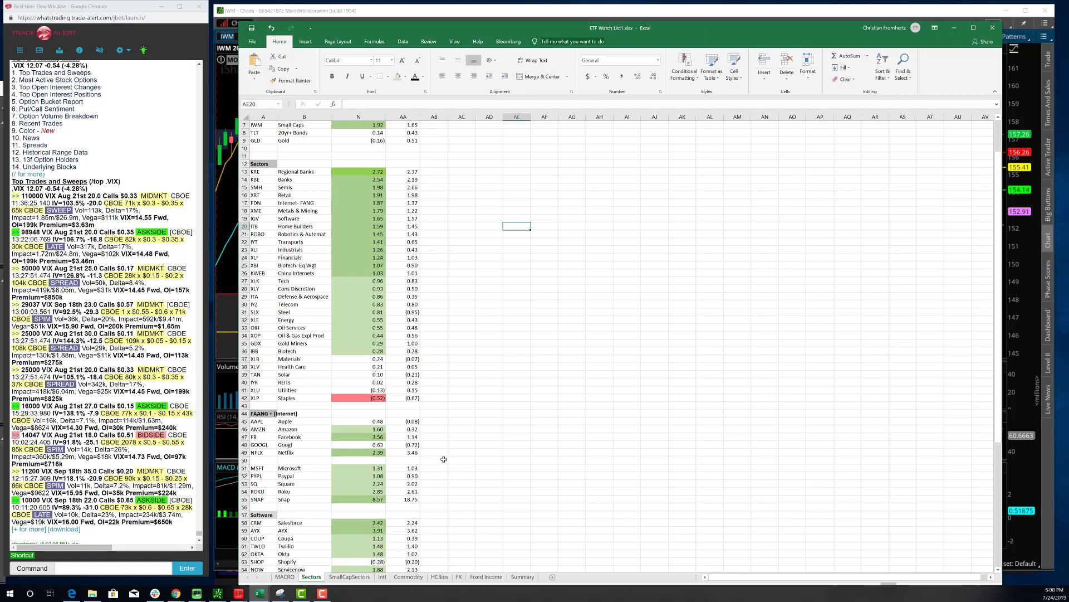
pyautogui.click(461, 427)
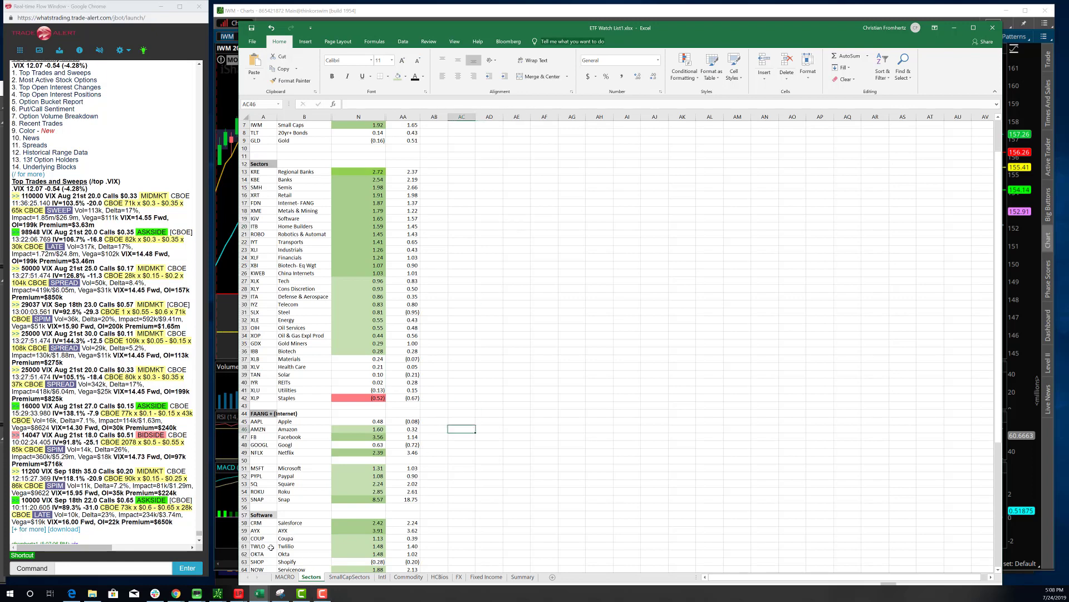
pyautogui.click(516, 295)
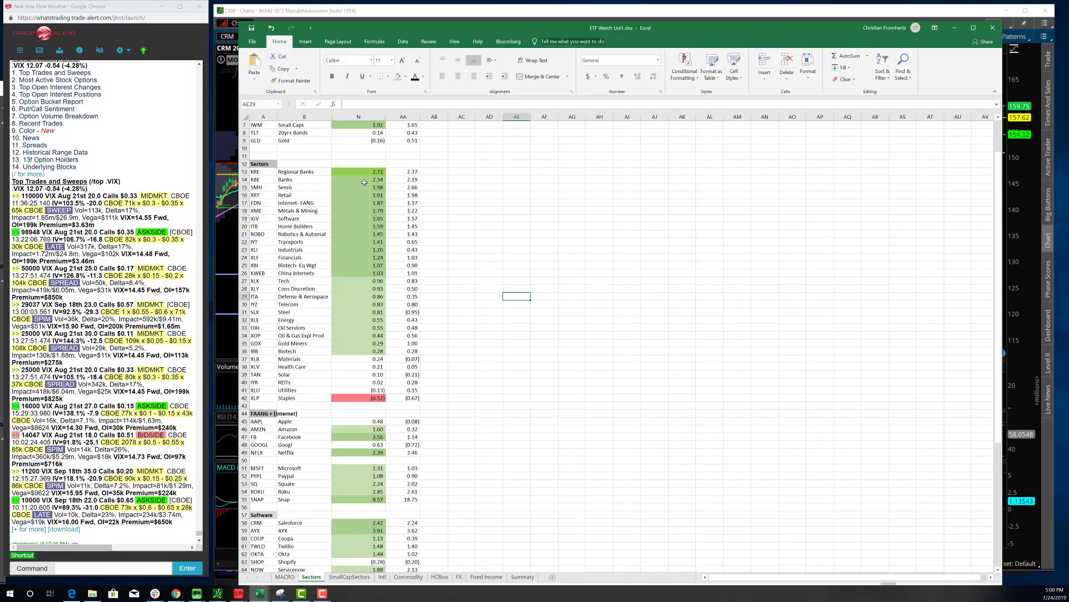
pyautogui.click(358, 187)
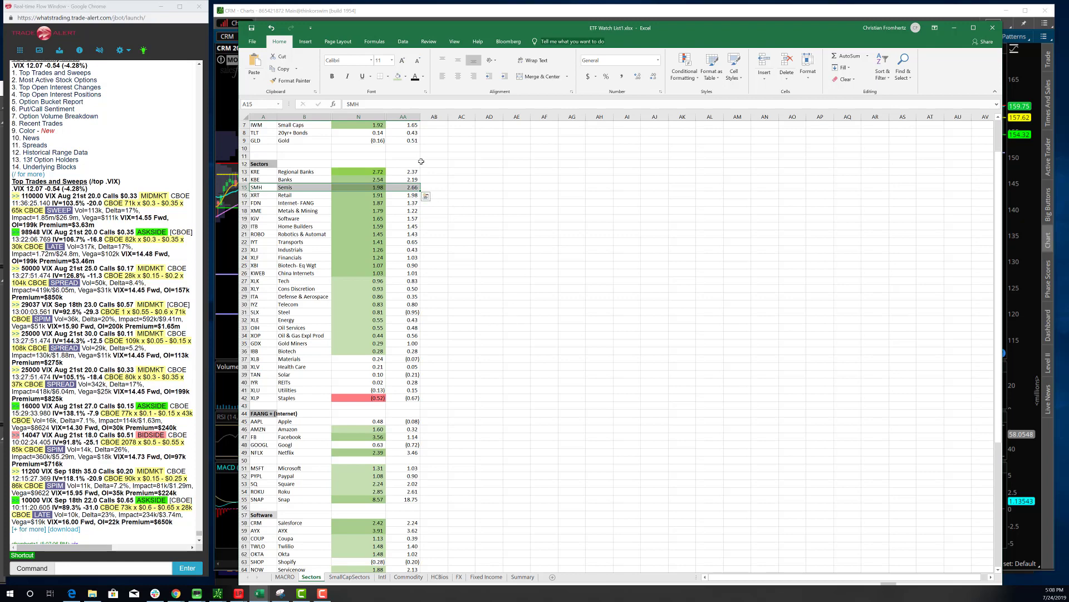
pyautogui.click(412, 187)
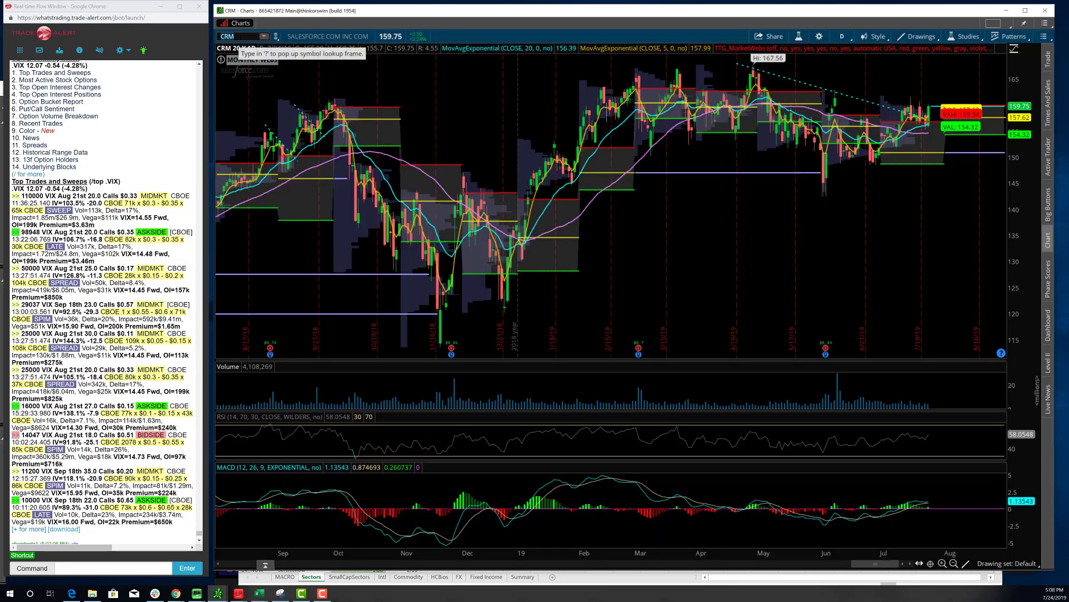
# Enter a new symbol to load the Xilinx (XLNX) daily chart in place of Salesforce.
pyautogui.write('SMH')
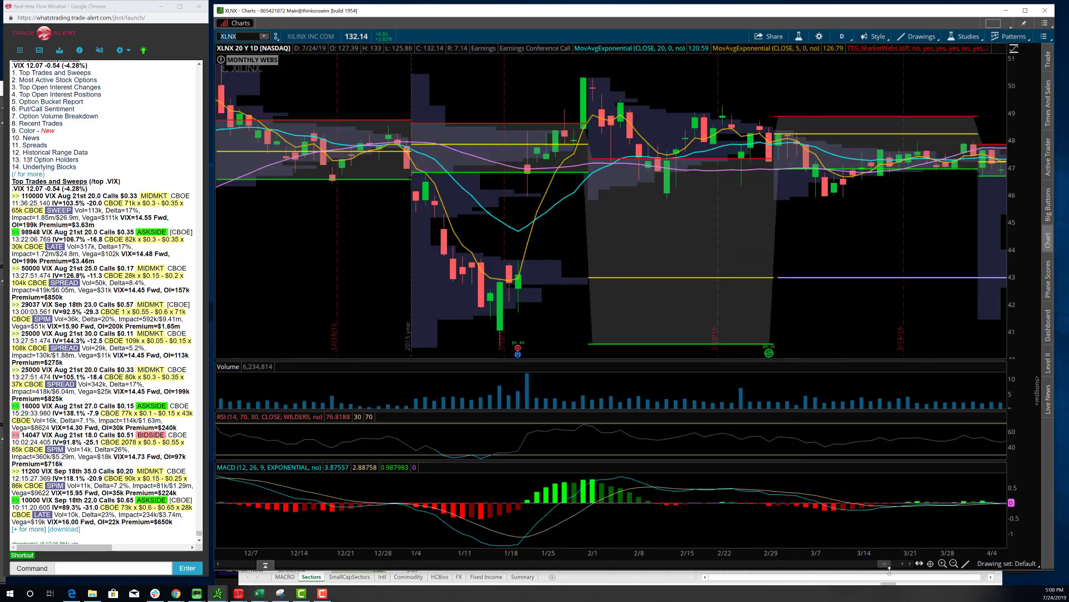
# Review Xilinx on 5m and daily bars, then load FB as the charted symbol.
pyautogui.click(954, 564)
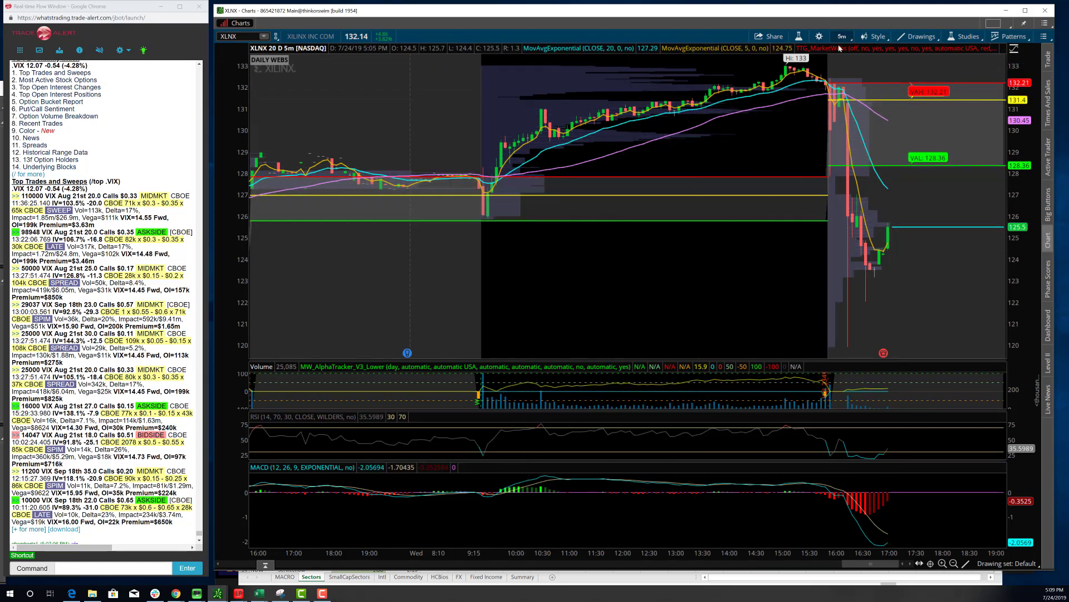
pyautogui.click(842, 35)
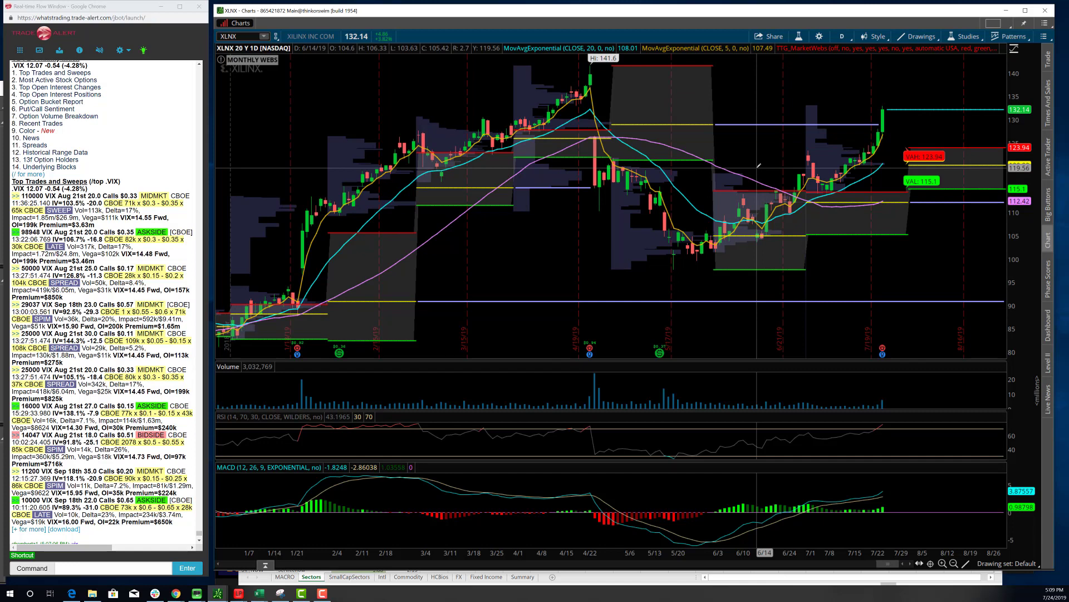
pyautogui.moveTo(754, 166)
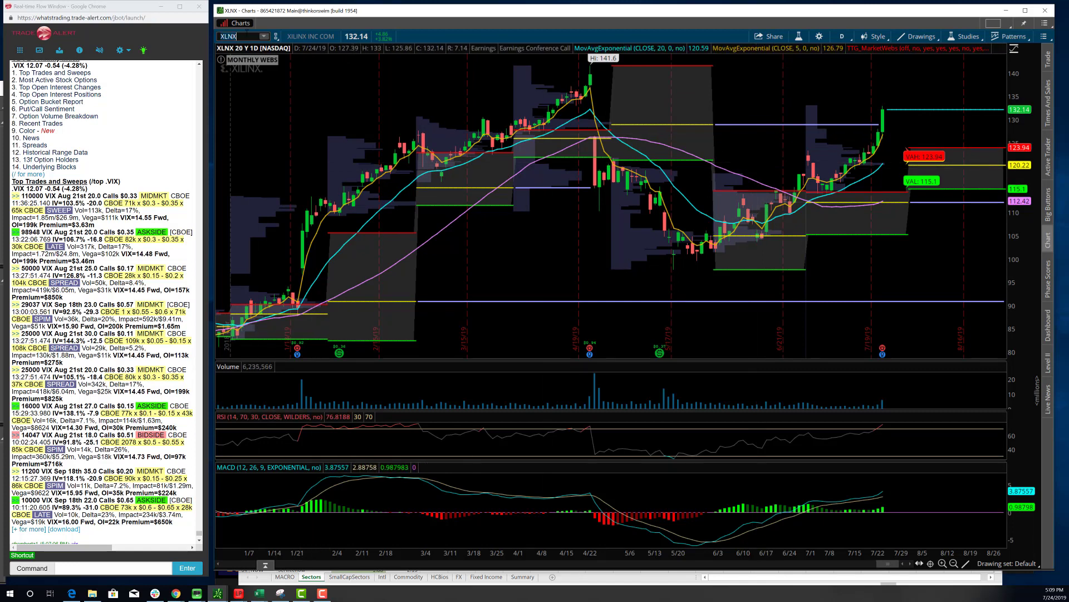
pyautogui.write('FB')
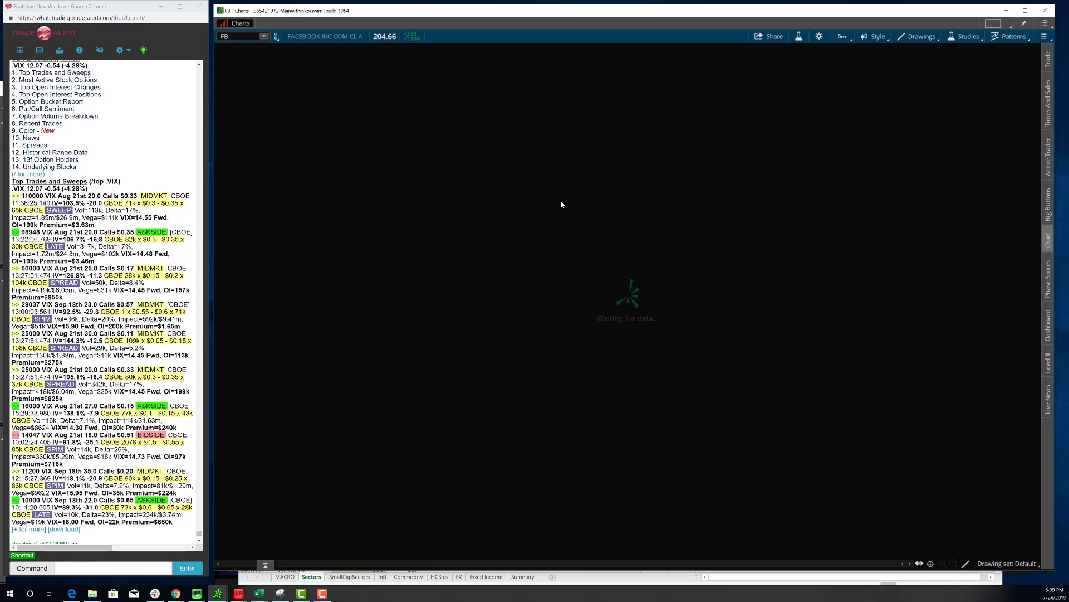
pyautogui.moveTo(349, 412)
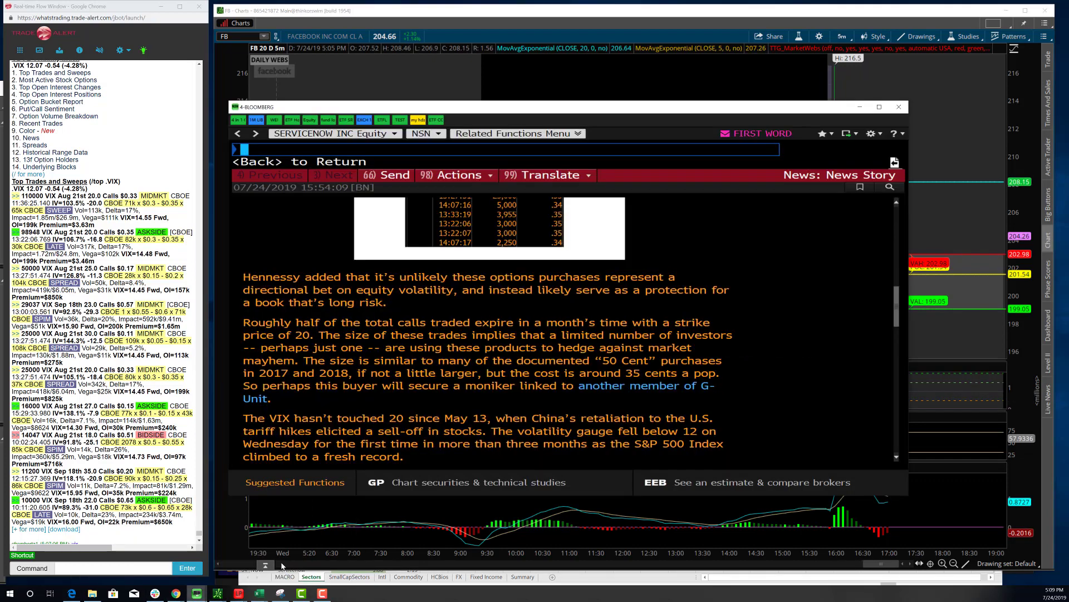
# Load Facebook's OMON option monitor and expand it to more strikes per expiry.
pyautogui.write('FB US Equity')
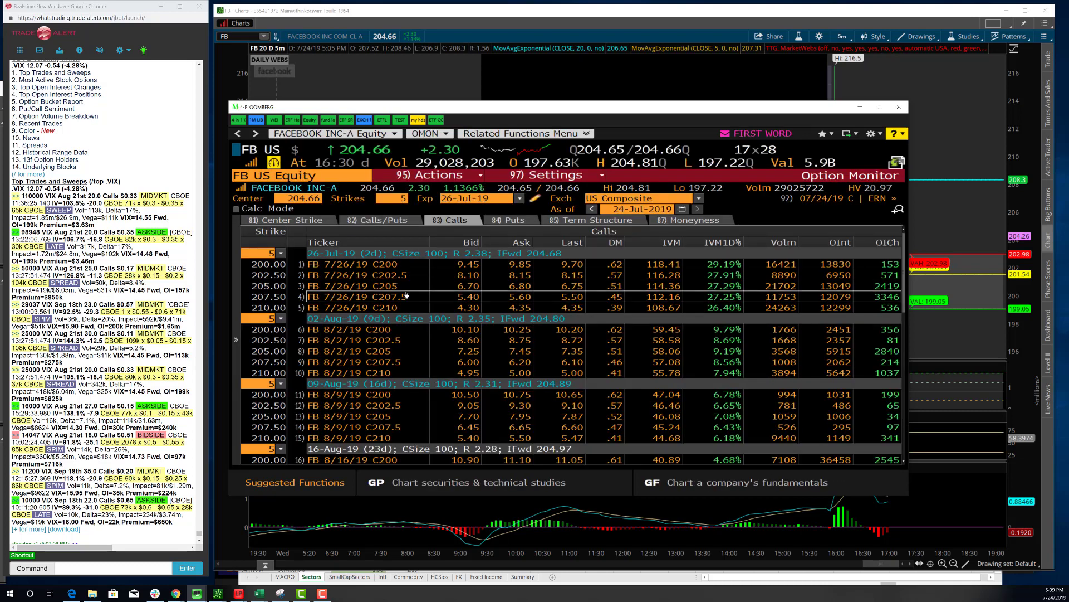
pyautogui.click(279, 253)
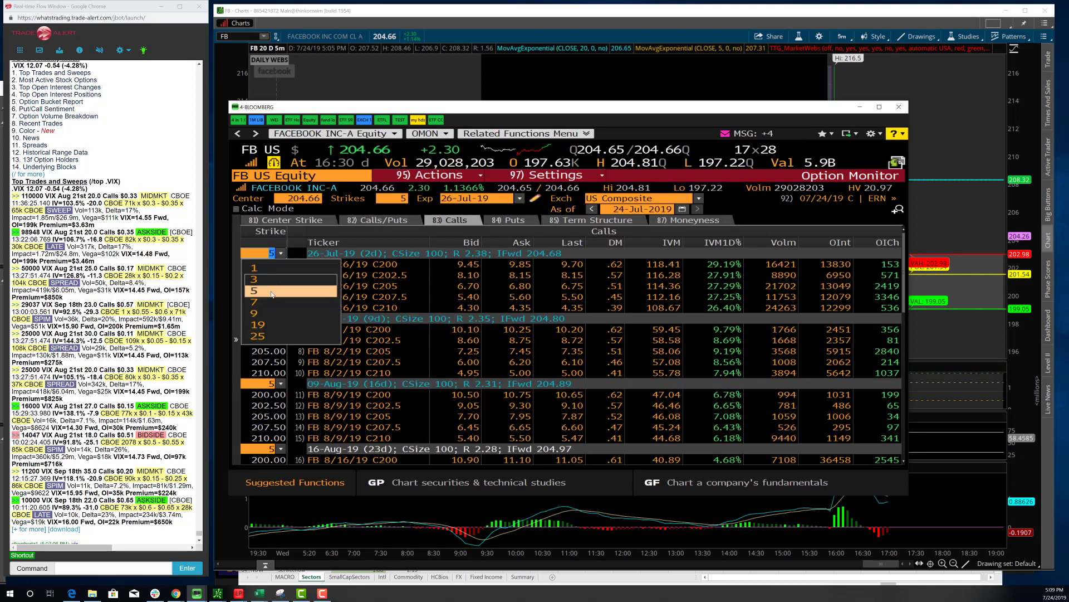
pyautogui.click(257, 325)
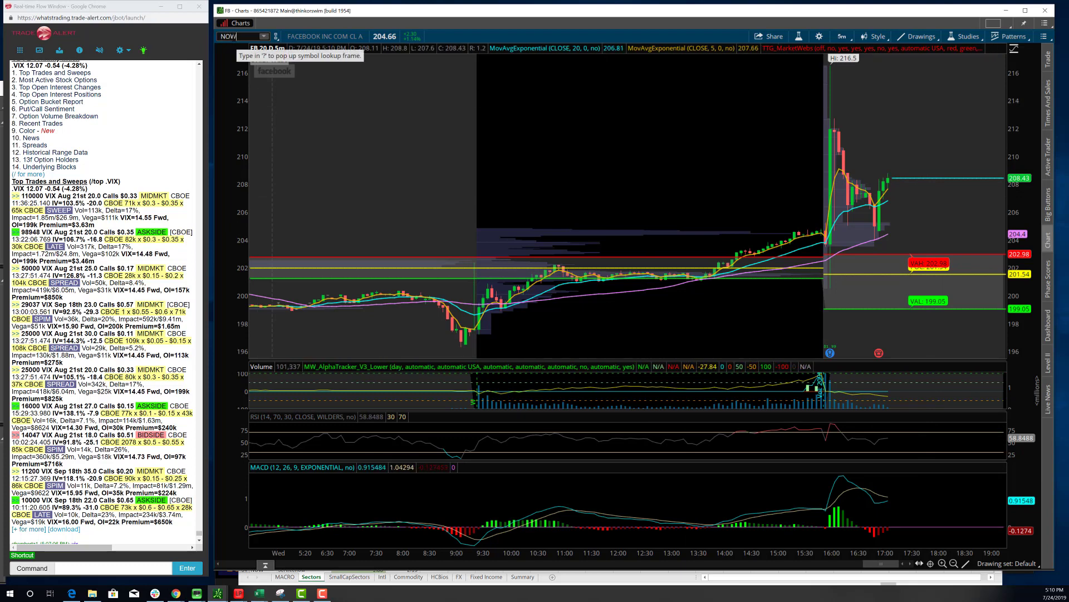
# Chart ServiceNow (NOW) and toggle it between daily and five-minute bars.
pyautogui.write('NOW')
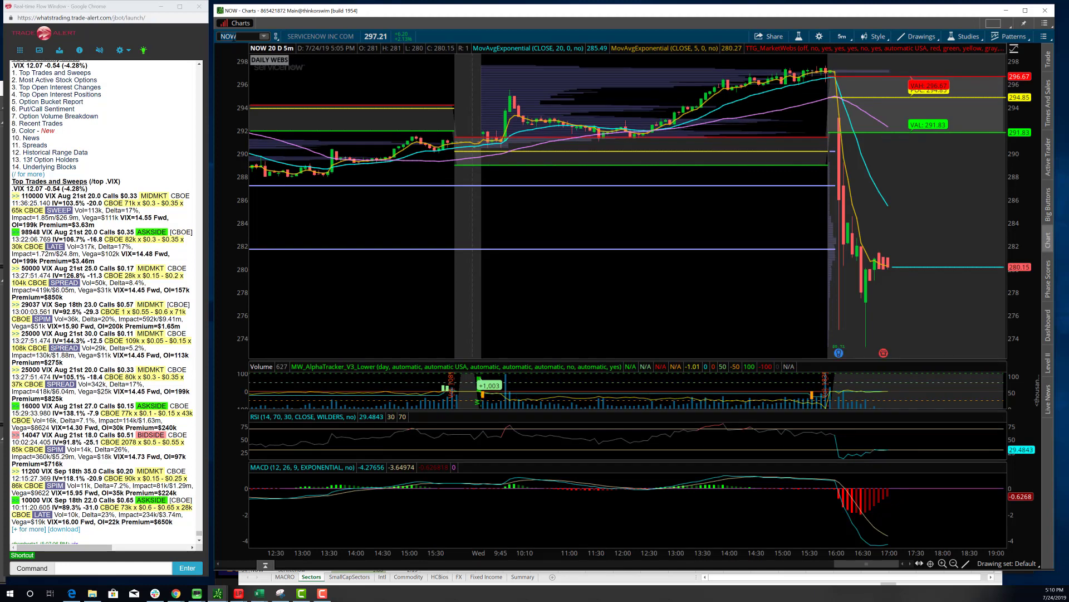
pyautogui.write('CD')
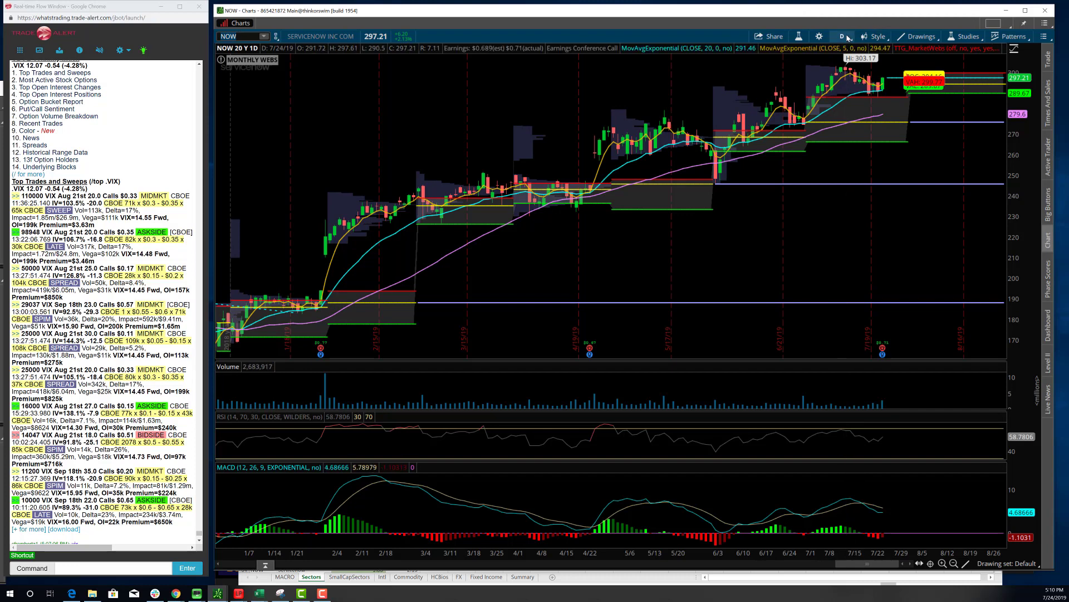
pyautogui.click(842, 36)
pyautogui.write('NOW Equity')
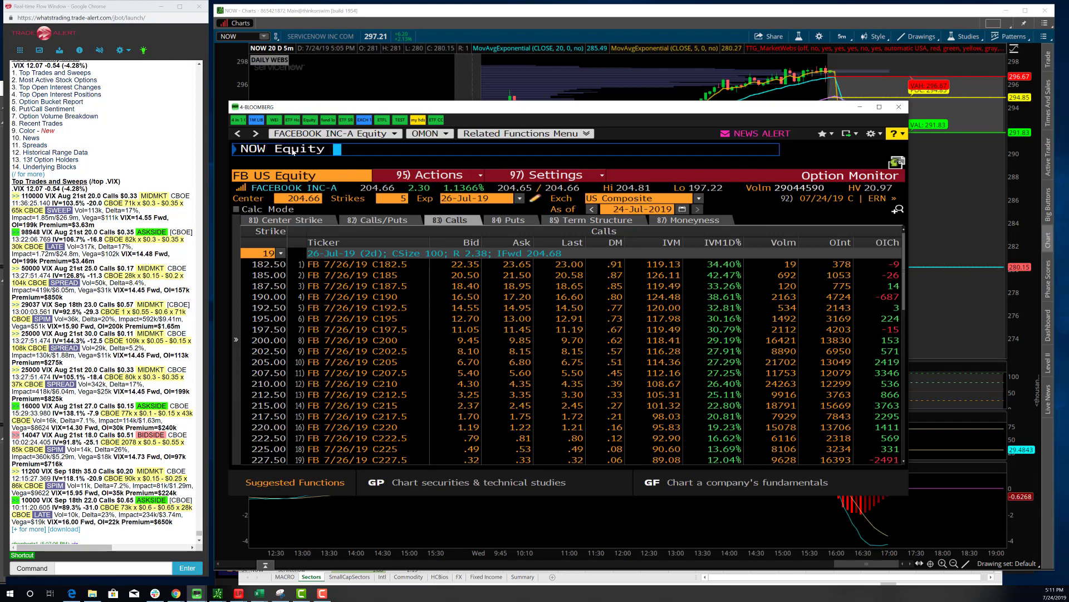
# Run the CN company-news function for ServiceNow in the Bloomberg Terminal.
pyautogui.write('CN')
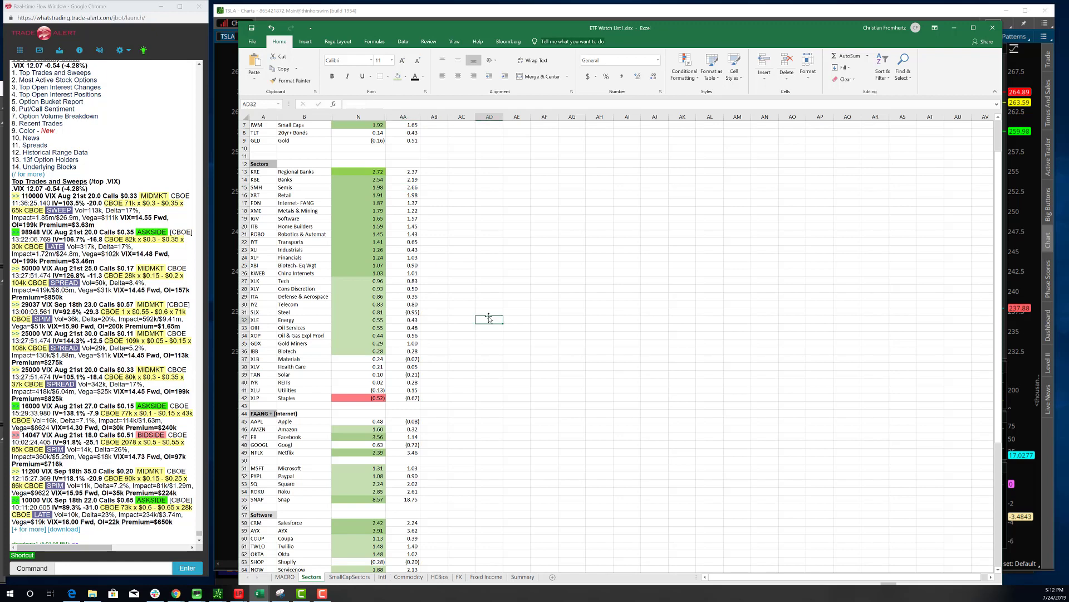
# Check The Trade Desk and Salesforce percent-change cells, then reach the Banks rows.
pyautogui.click(403, 335)
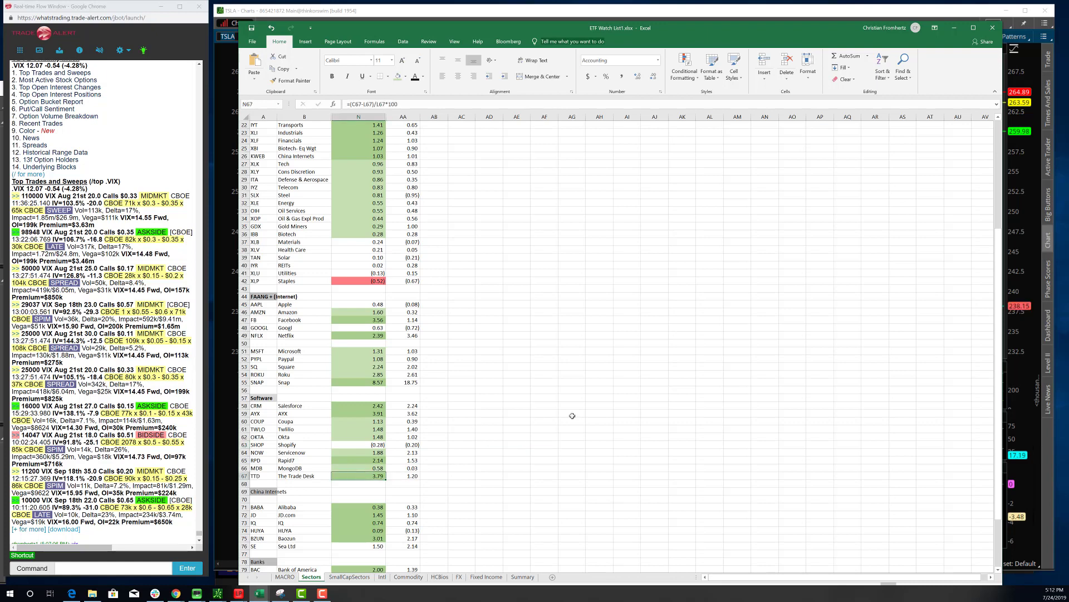
pyautogui.moveTo(332, 424)
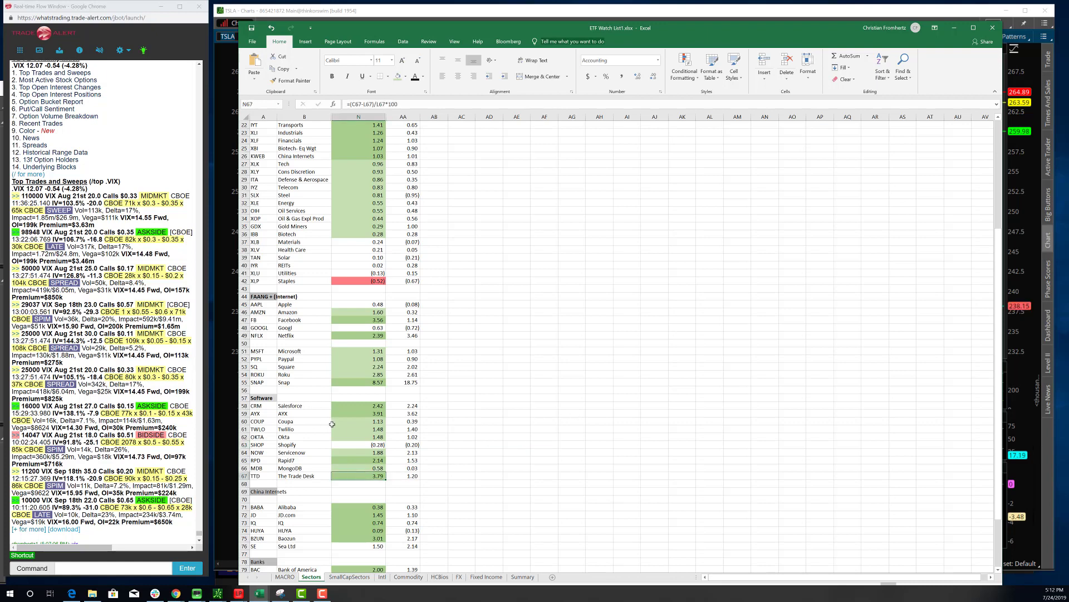
pyautogui.click(358, 406)
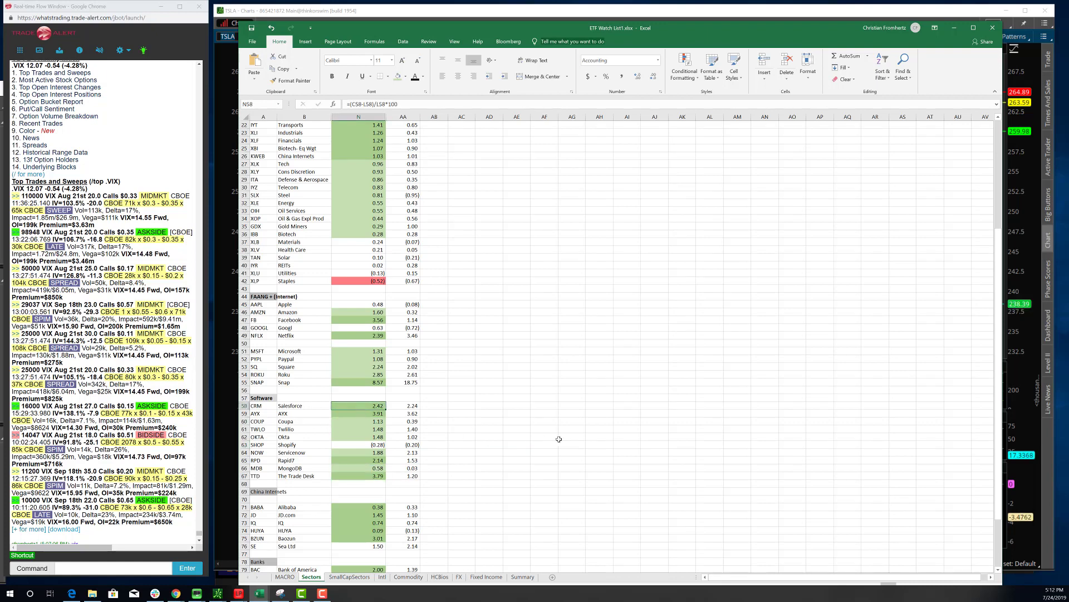
pyautogui.scroll(-3)
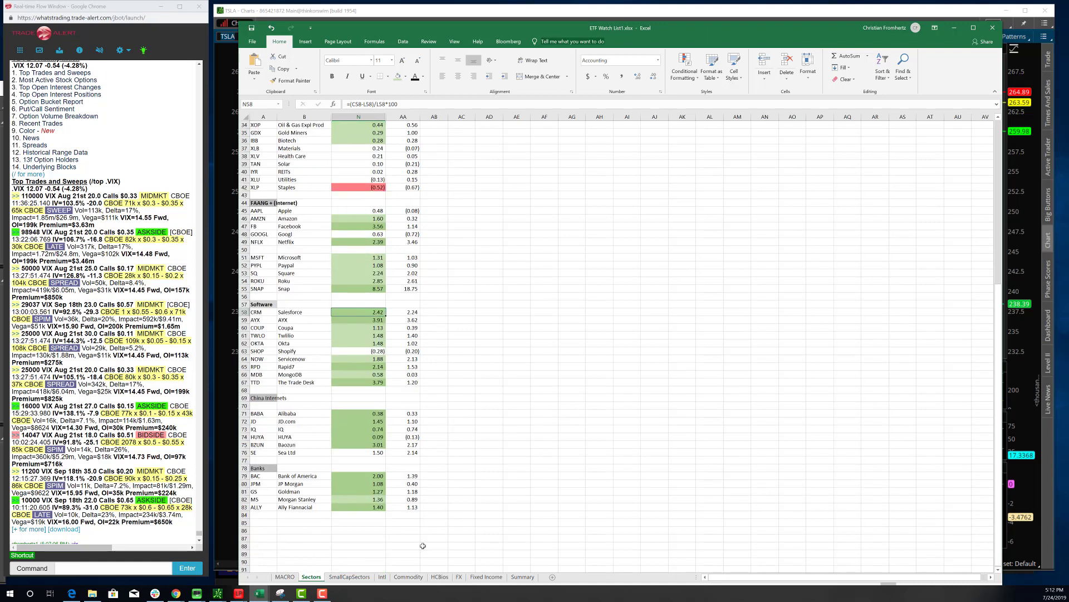